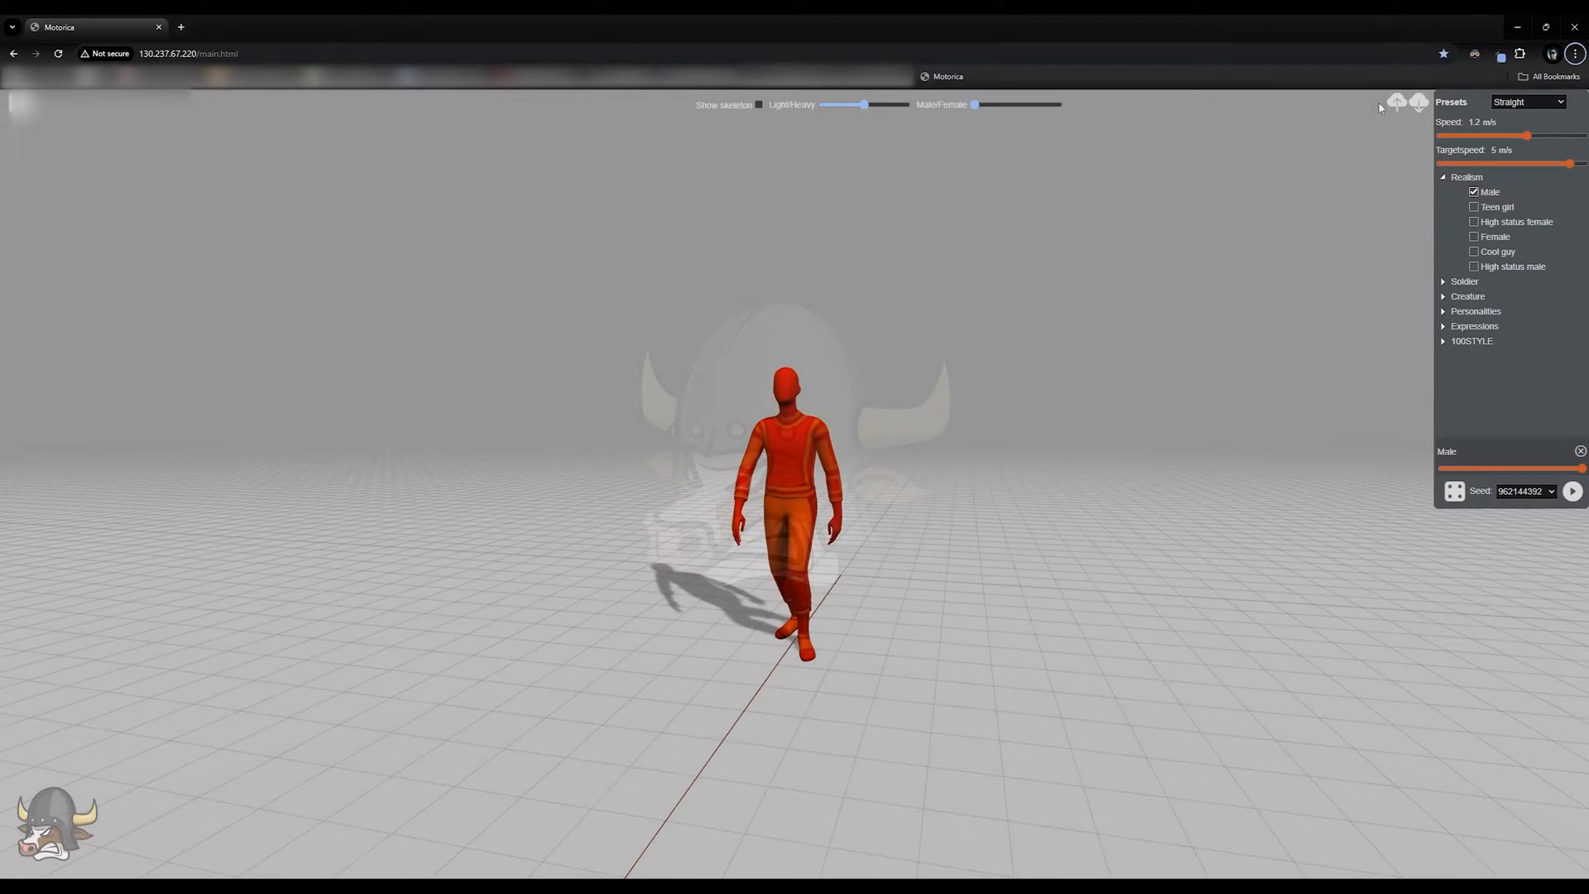
Choose InputTrajectory.fbx from Downloads in the Upload FBX dialog
left_click(1397, 101)
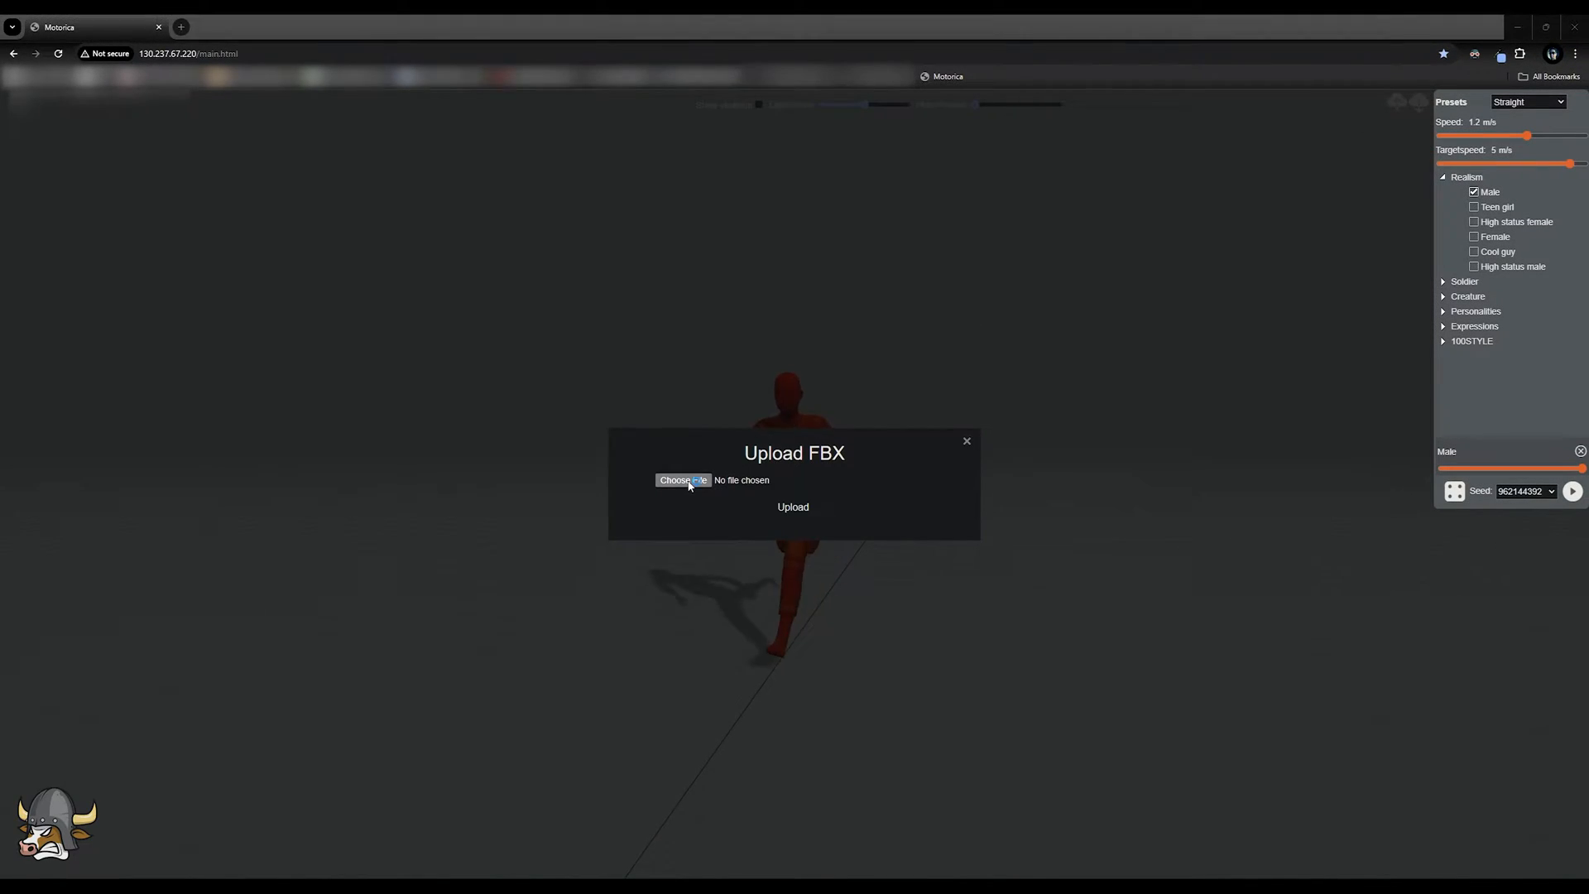
left_click(681, 480)
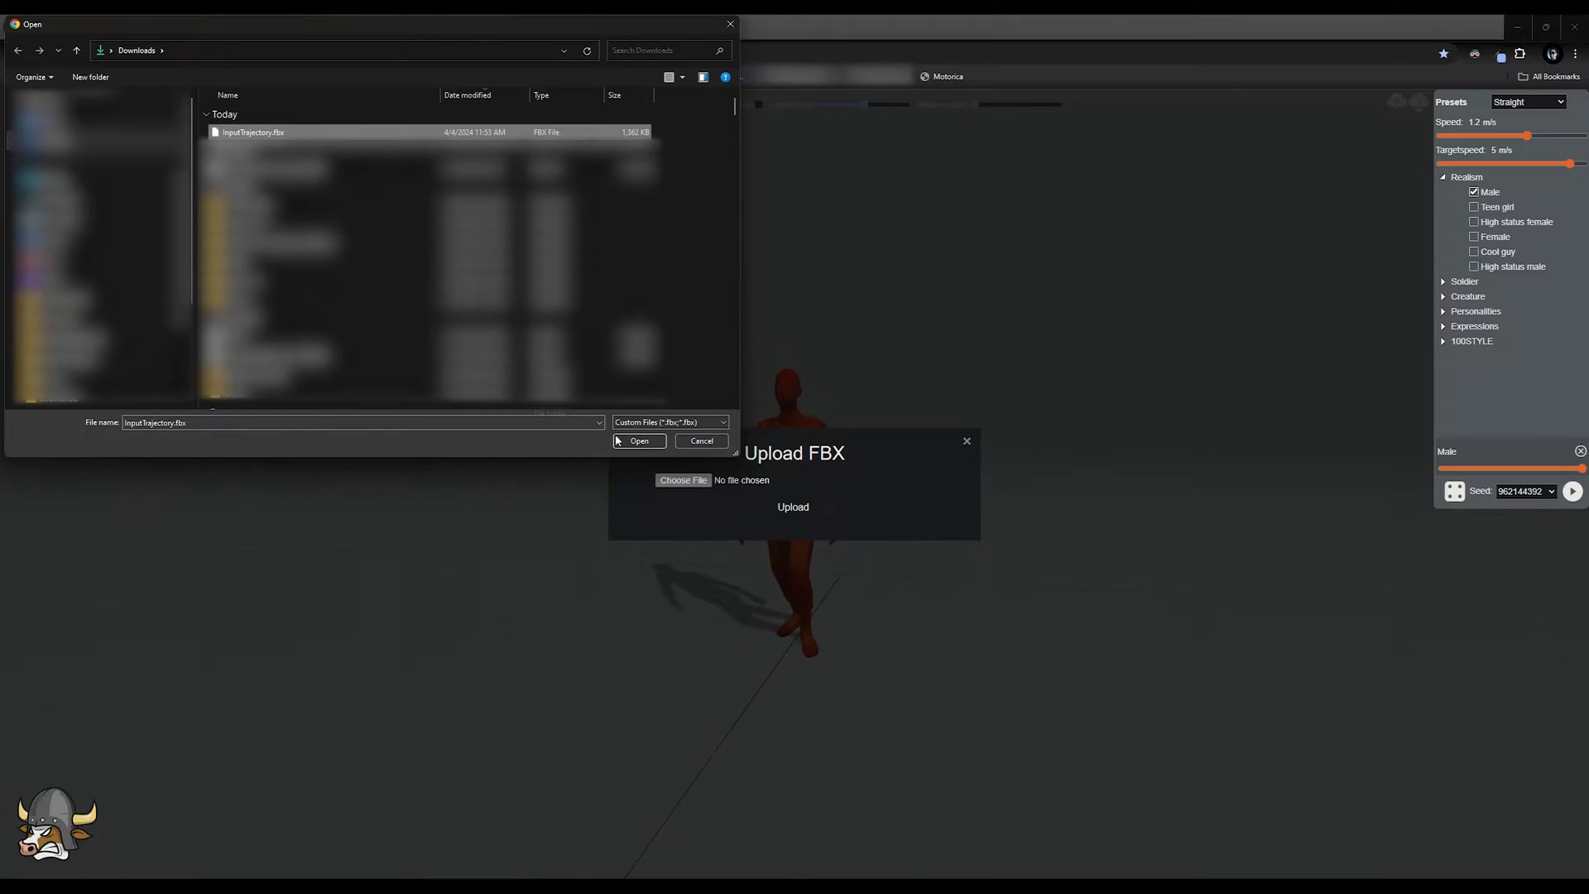
left_click(639, 440)
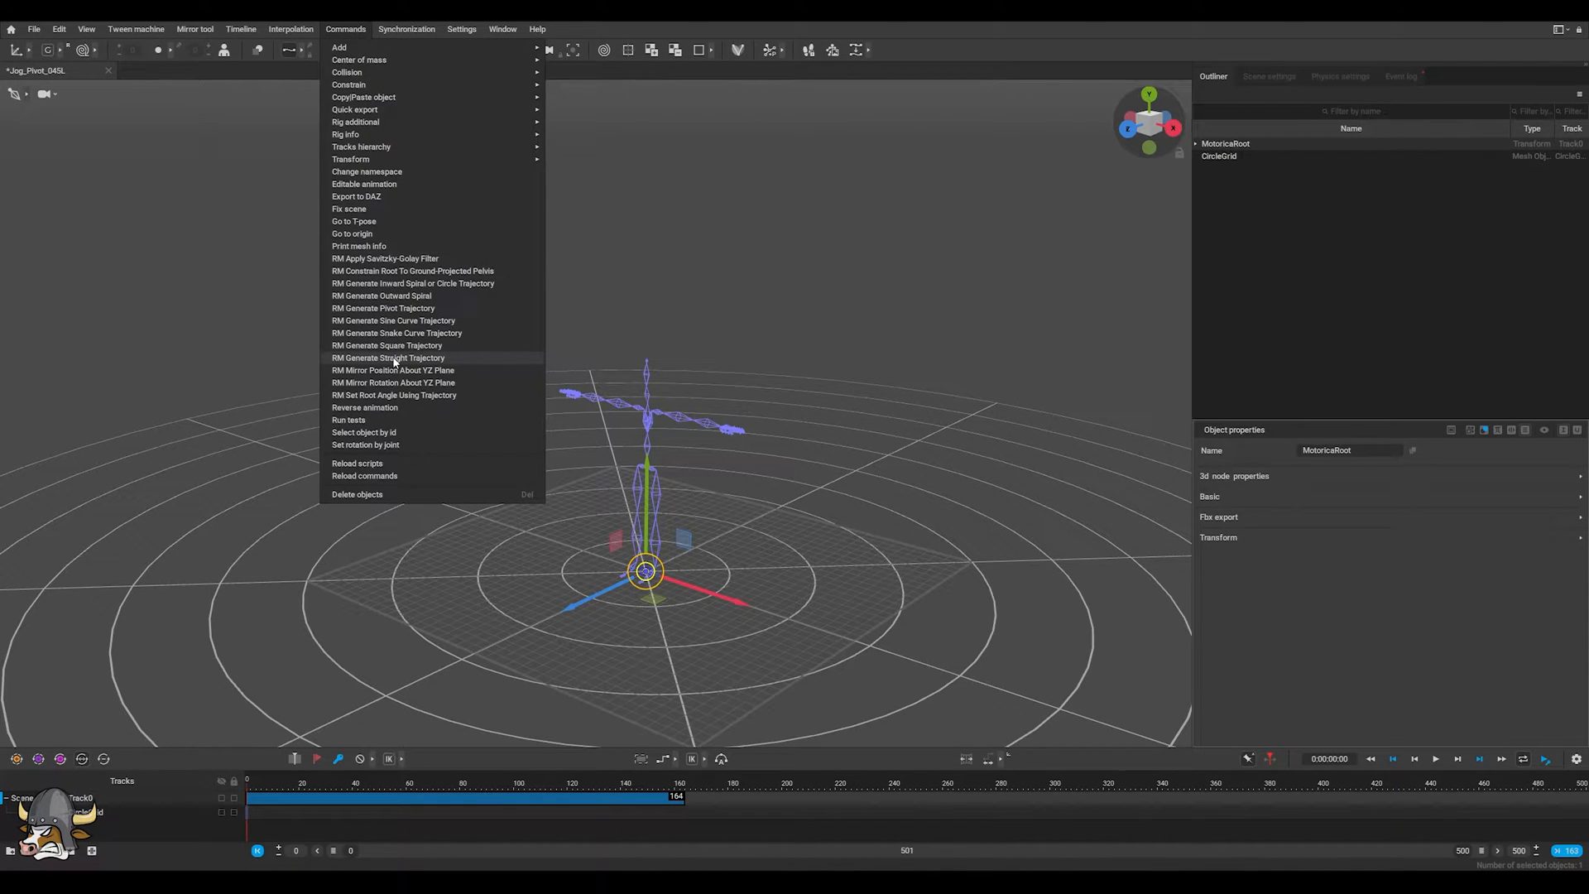
Run RM Generate Straight Trajectory from the Commands menu for the Motorica root
left_click(387, 358)
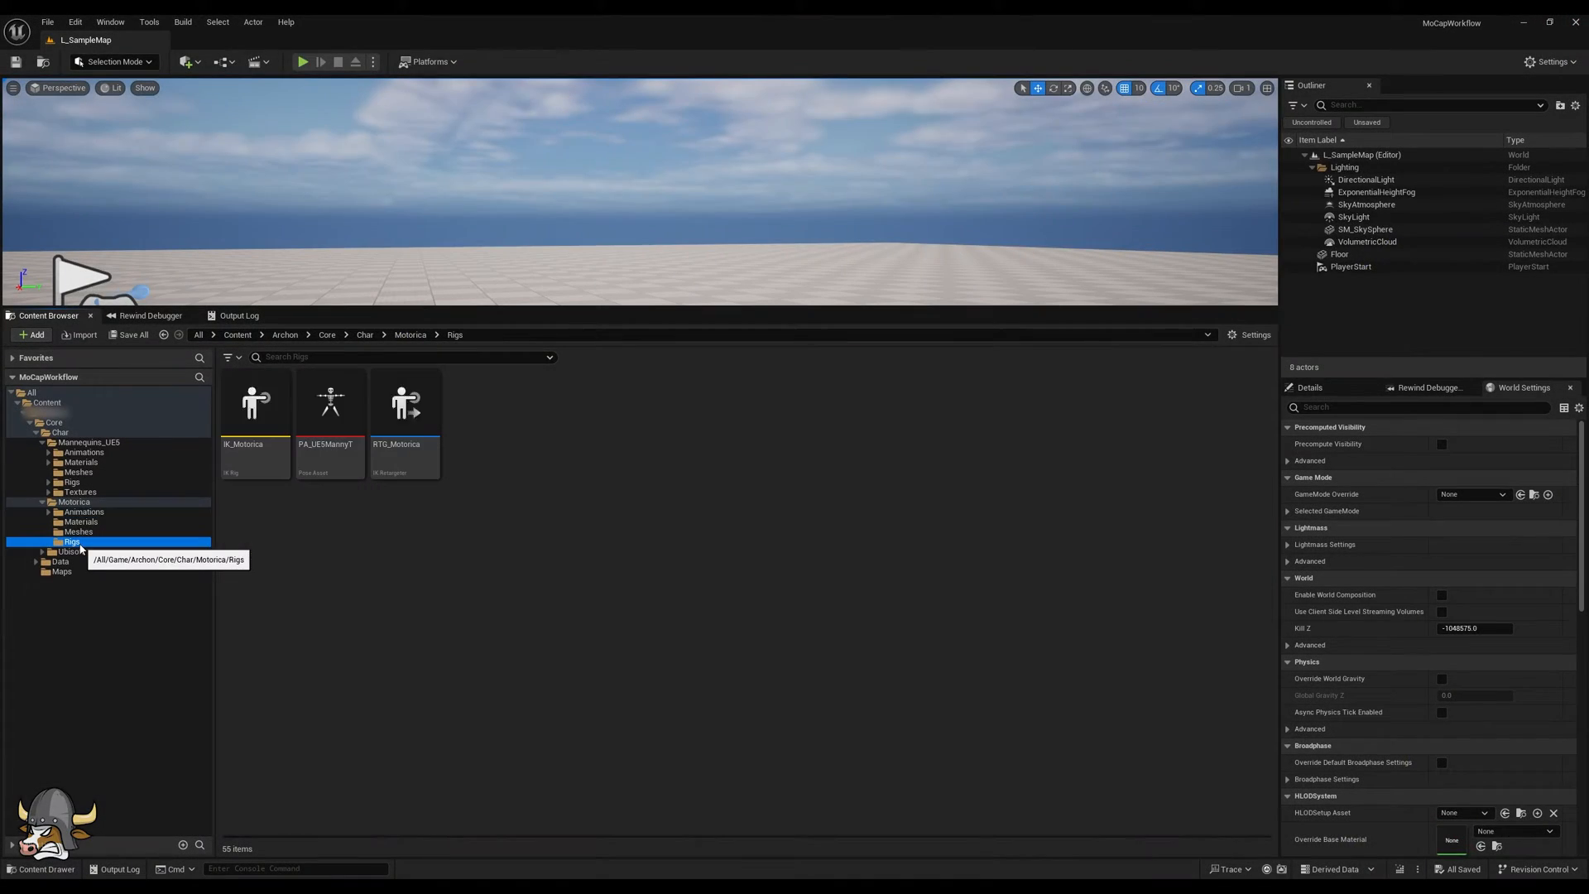
Export the selected retargeted animations from the RTG_Motorica retargeter to a folder
double_click(404, 403)
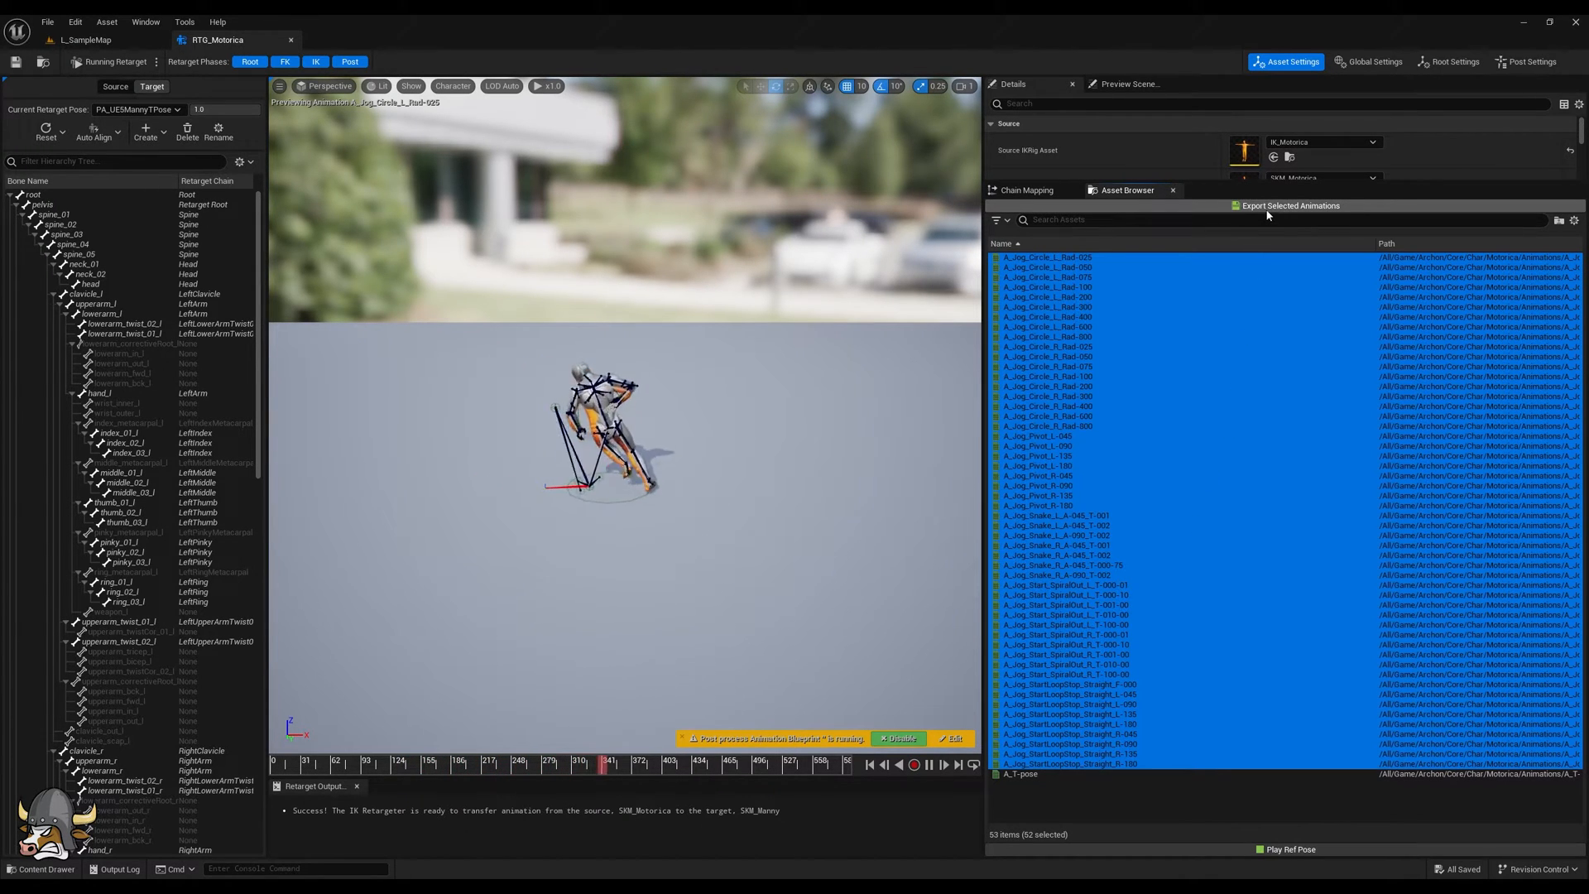
left_click(1289, 205)
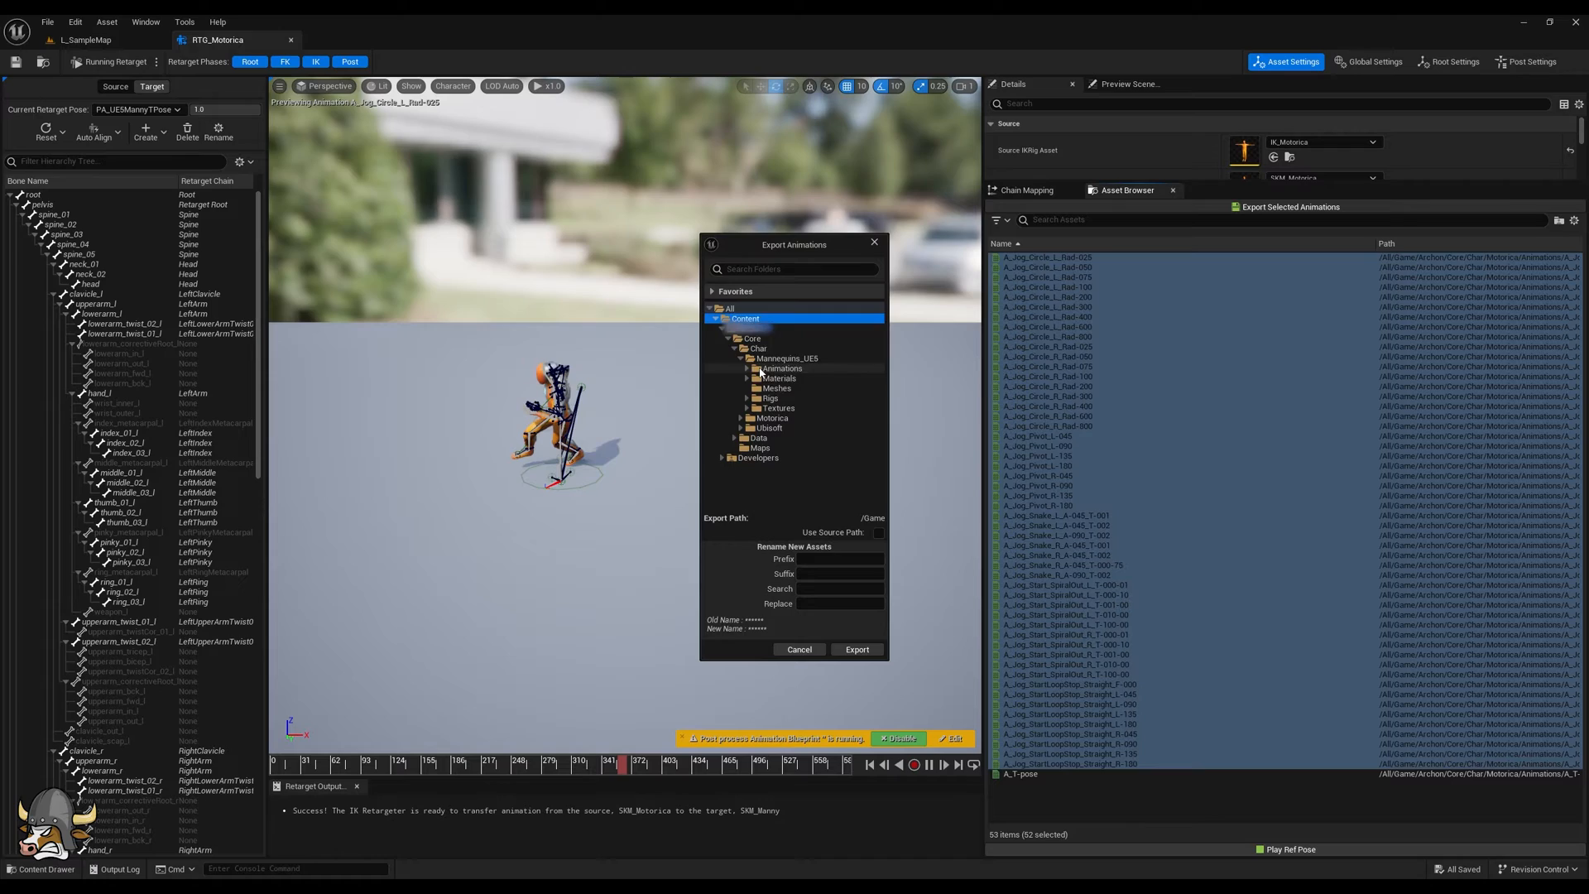
left_click(855, 648)
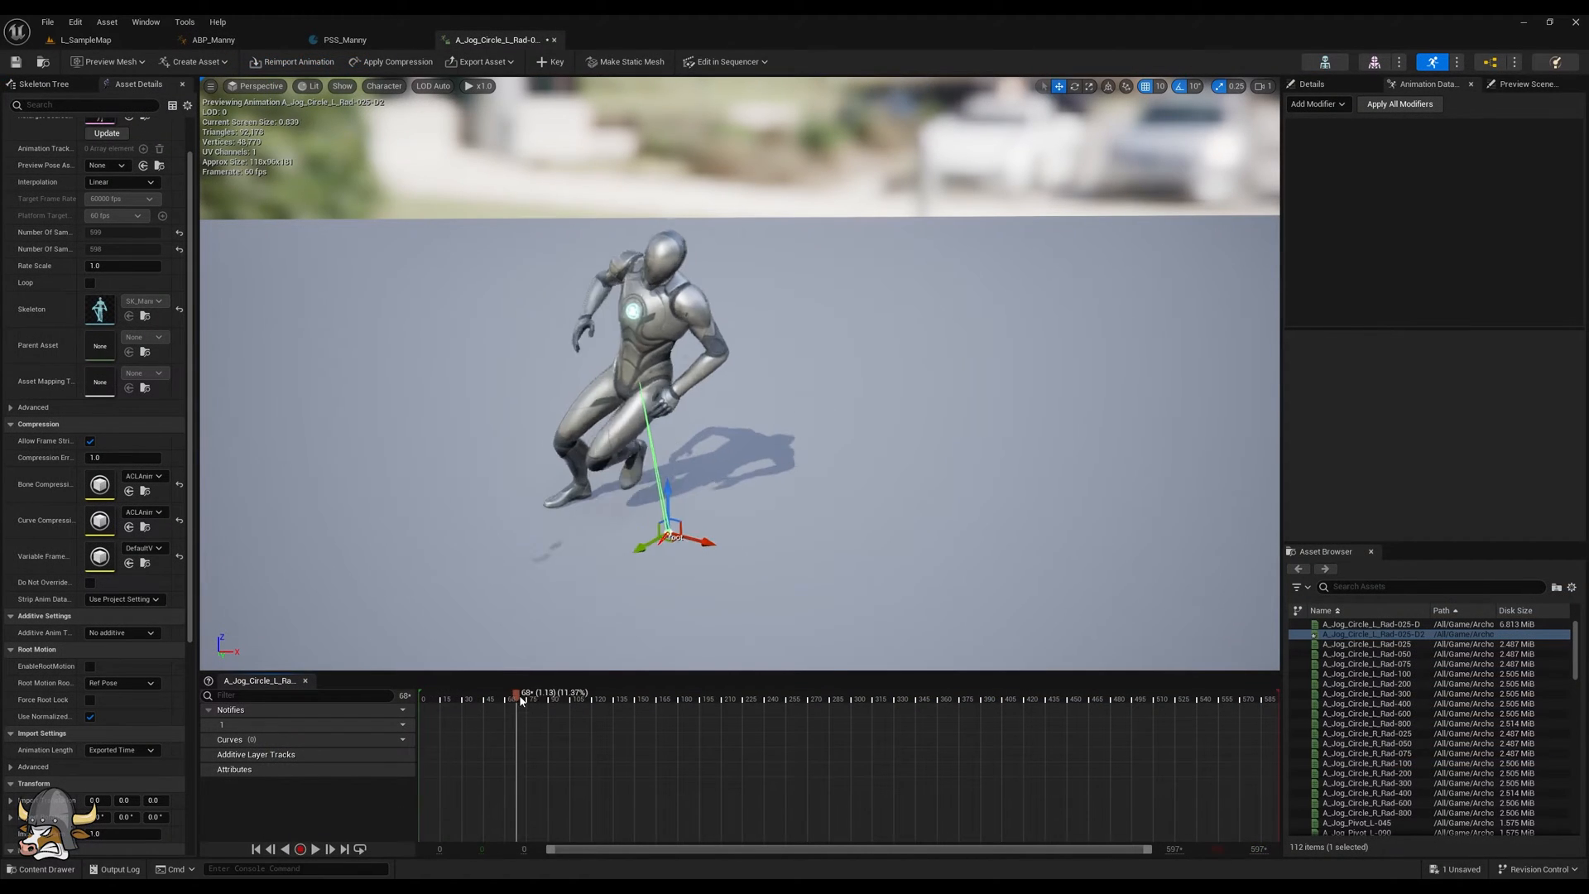
Configure MCTTrimAnimation with Cut Point 152 and Cut Type Pose Match after previewing the jog
left_click_drag(523, 697, 685, 696)
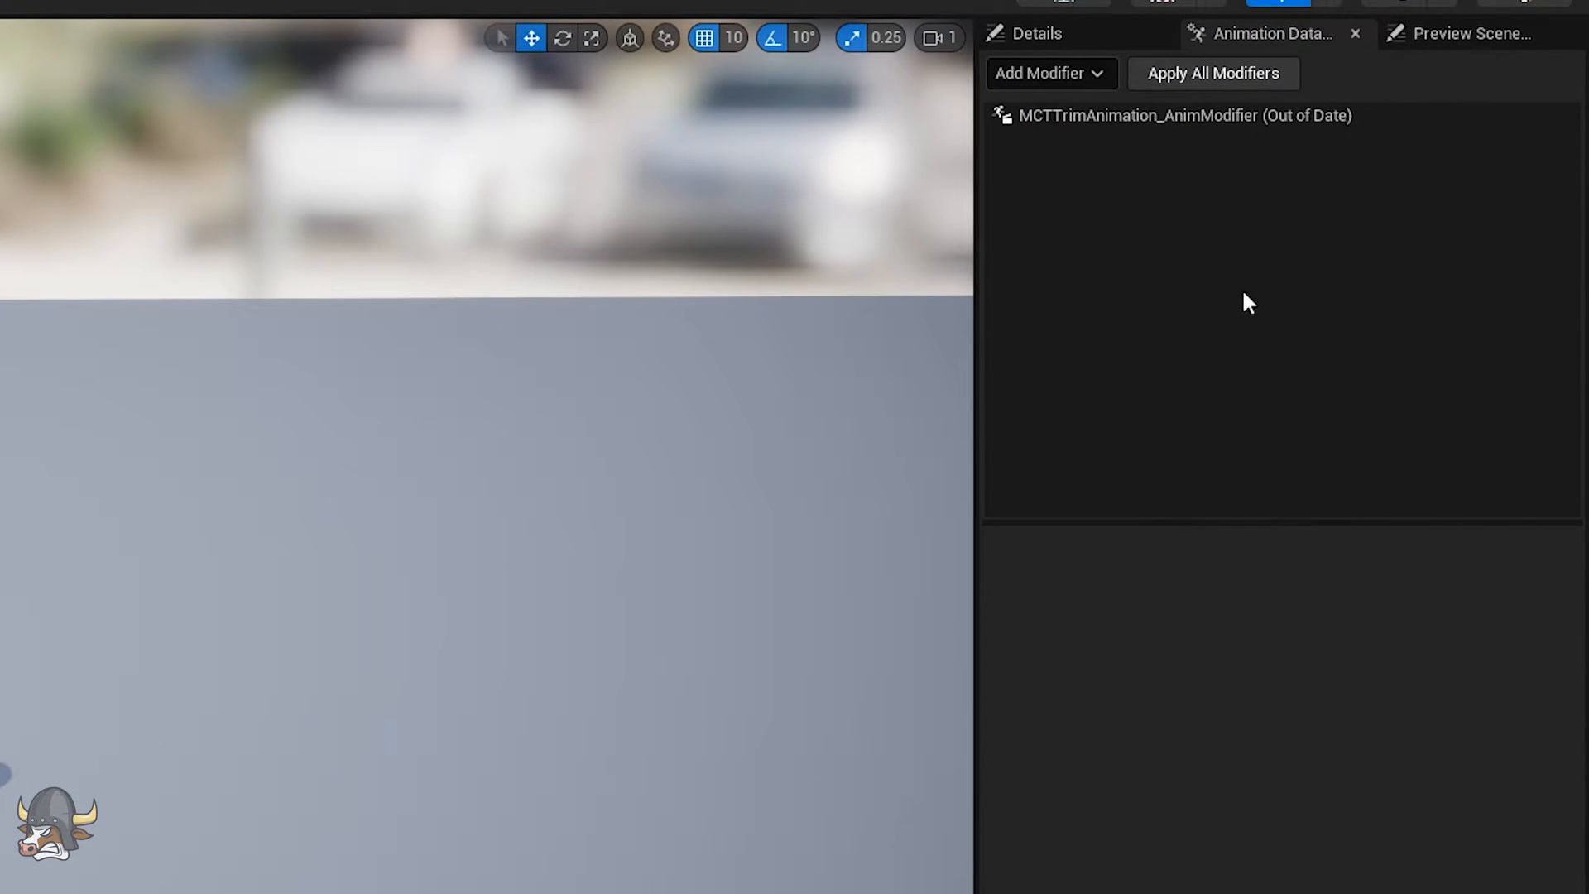
left_click(1175, 114)
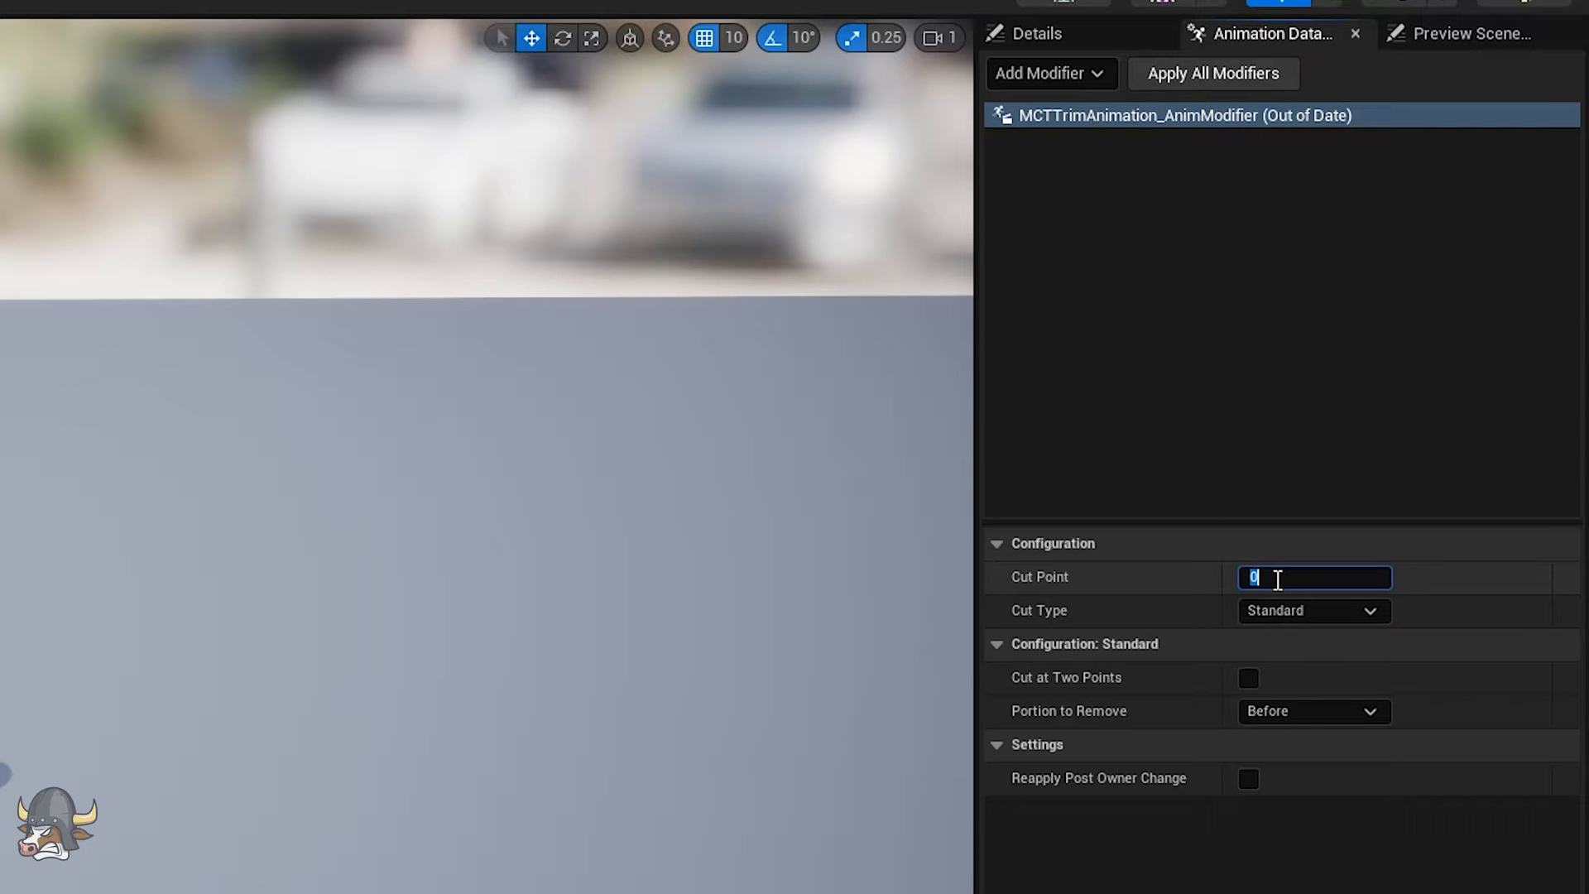
type("152")
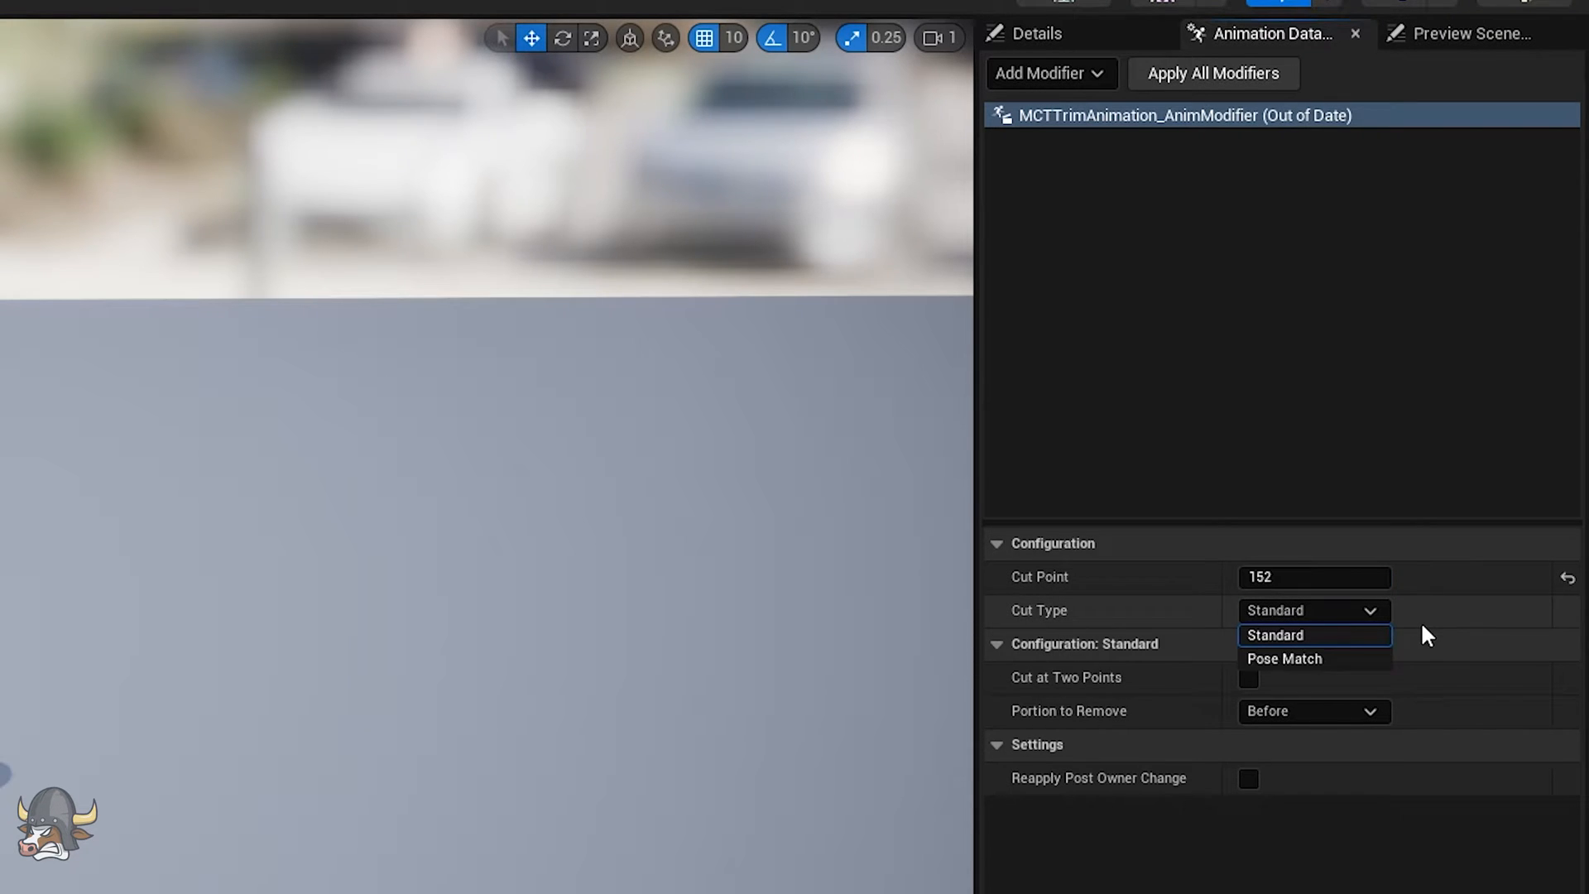
mouse_move(1284, 658)
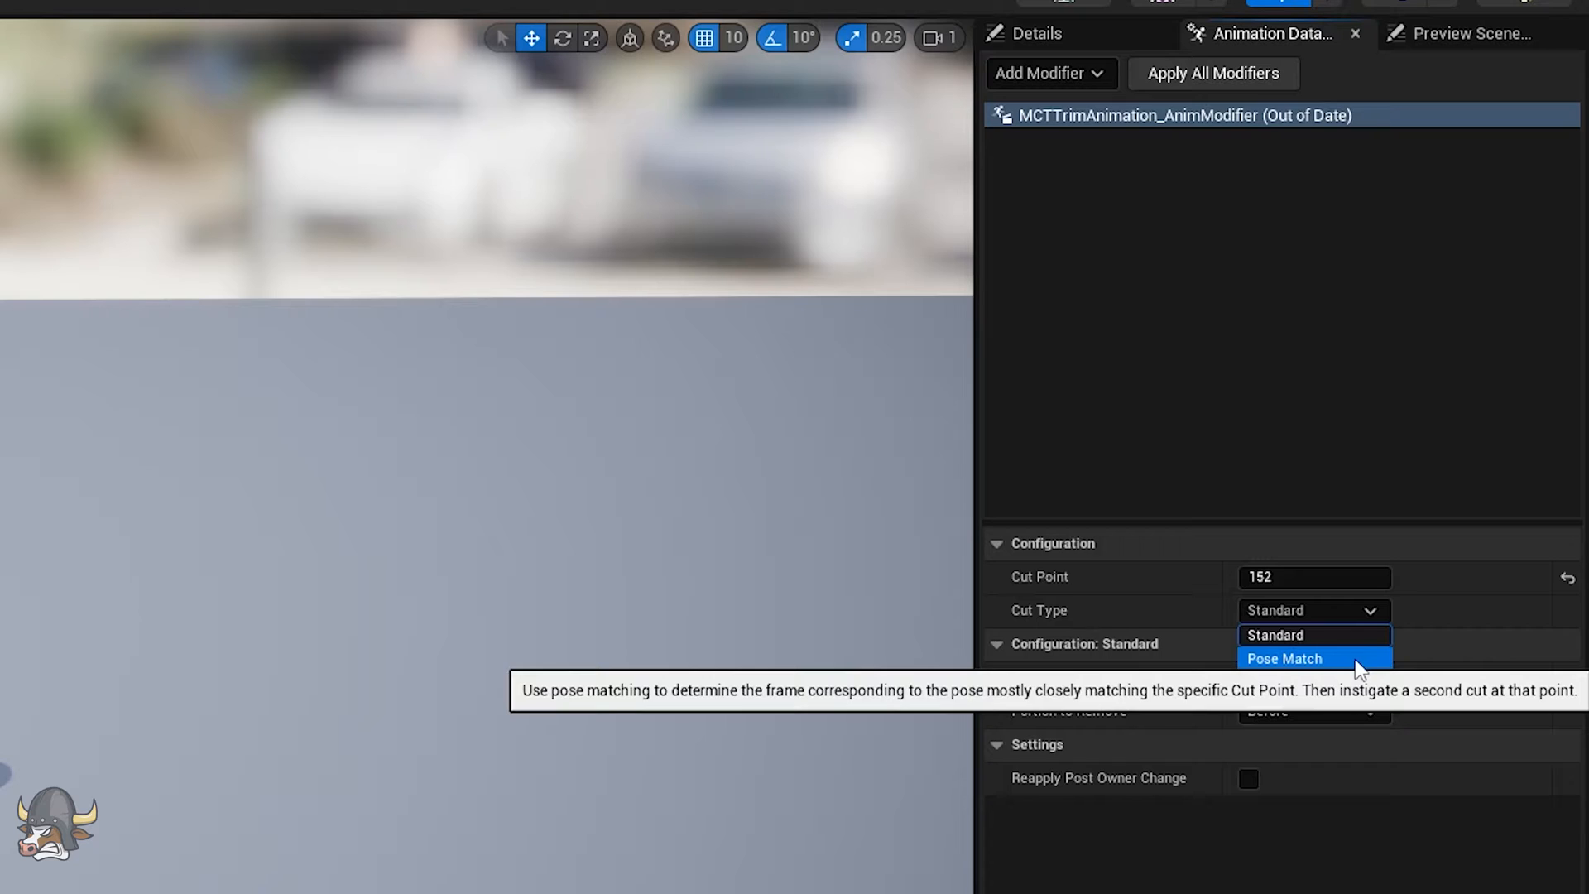
left_click(1284, 658)
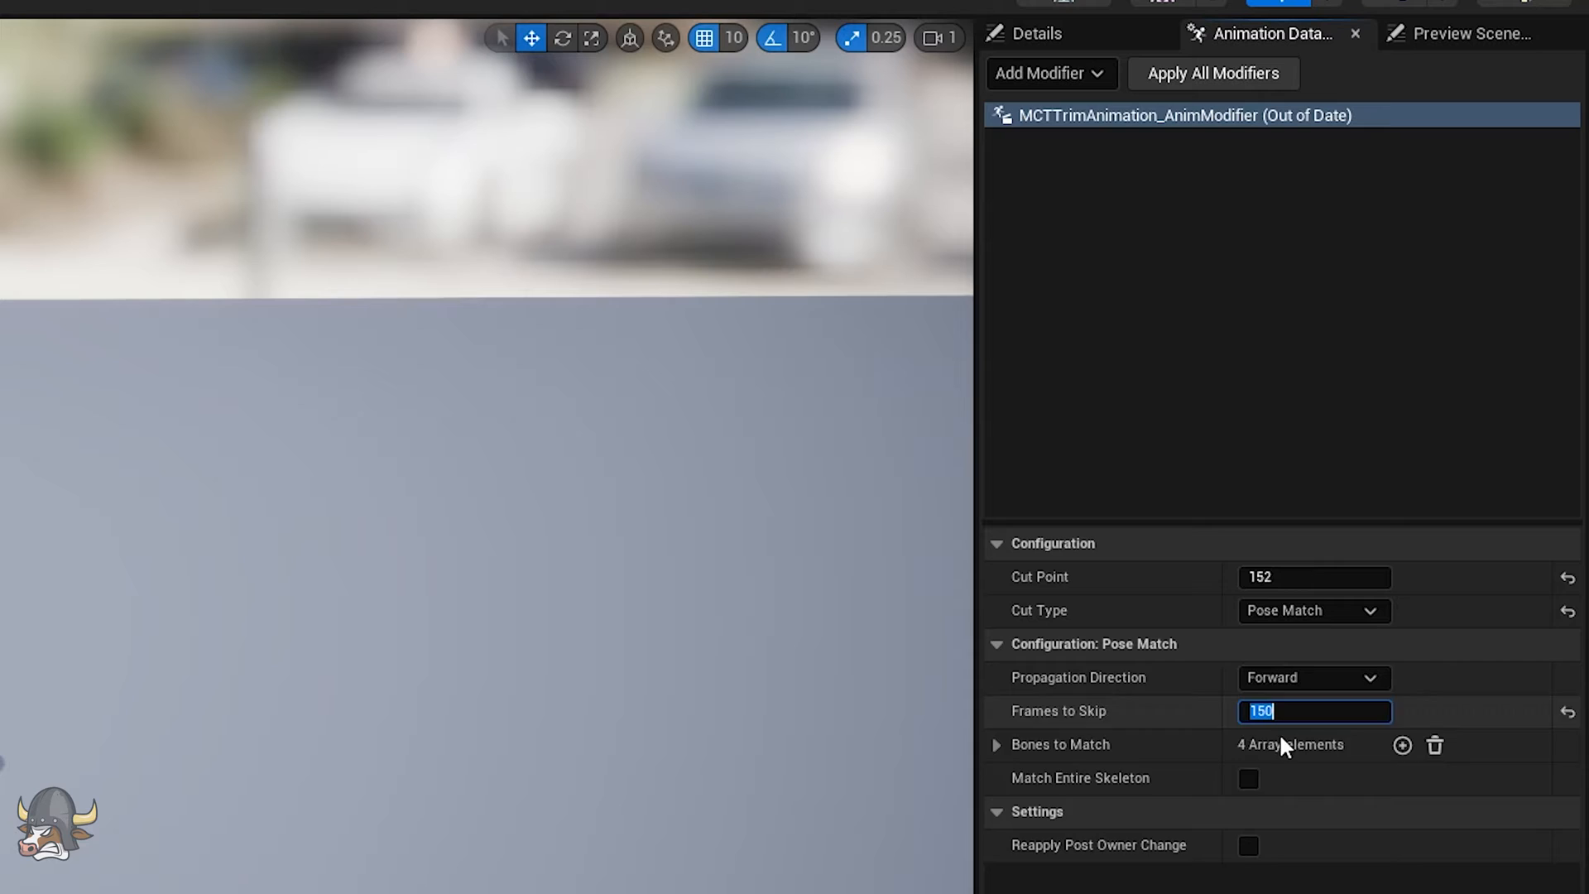
mouse_move(1248, 777)
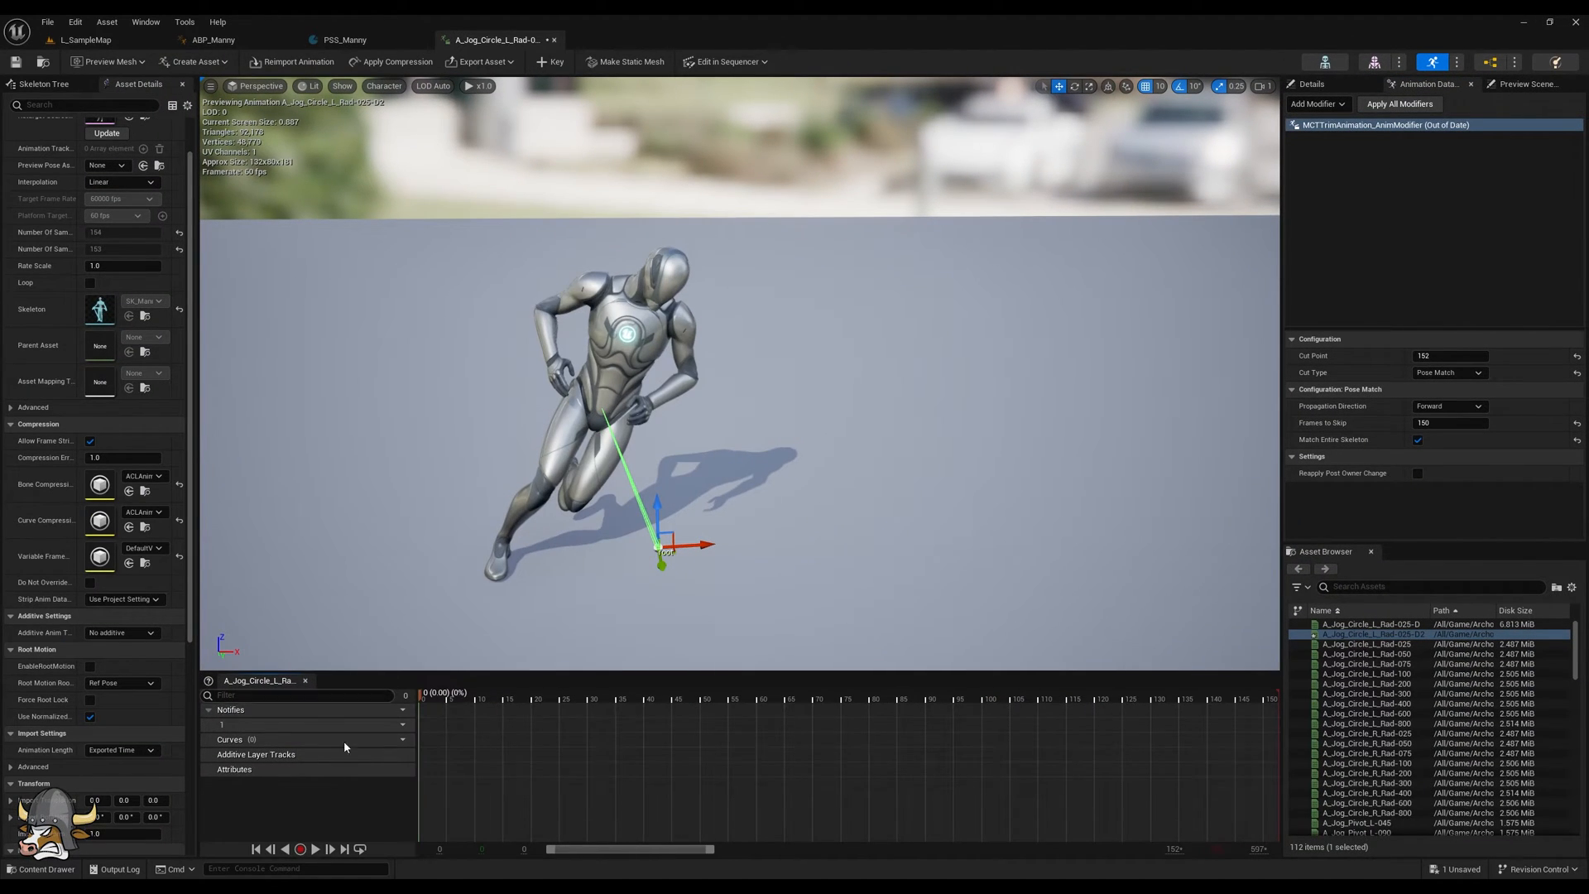
Set MCTBlendAnimEnds to target First and Last Pose with Inertialize (Soft-fade) blending
left_click(314, 847)
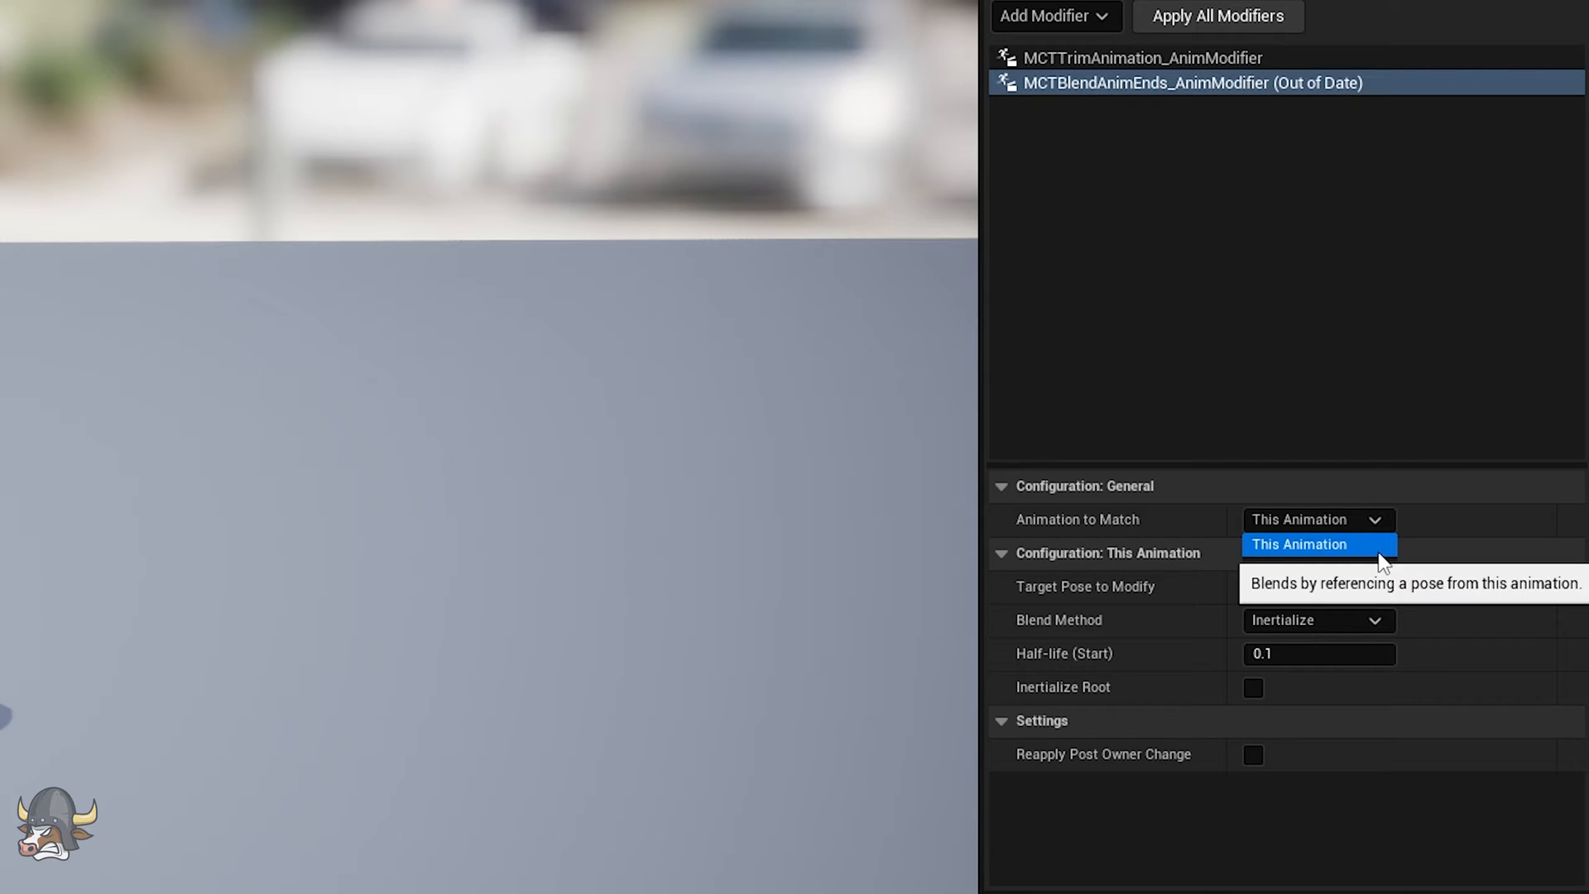
left_click(1297, 544)
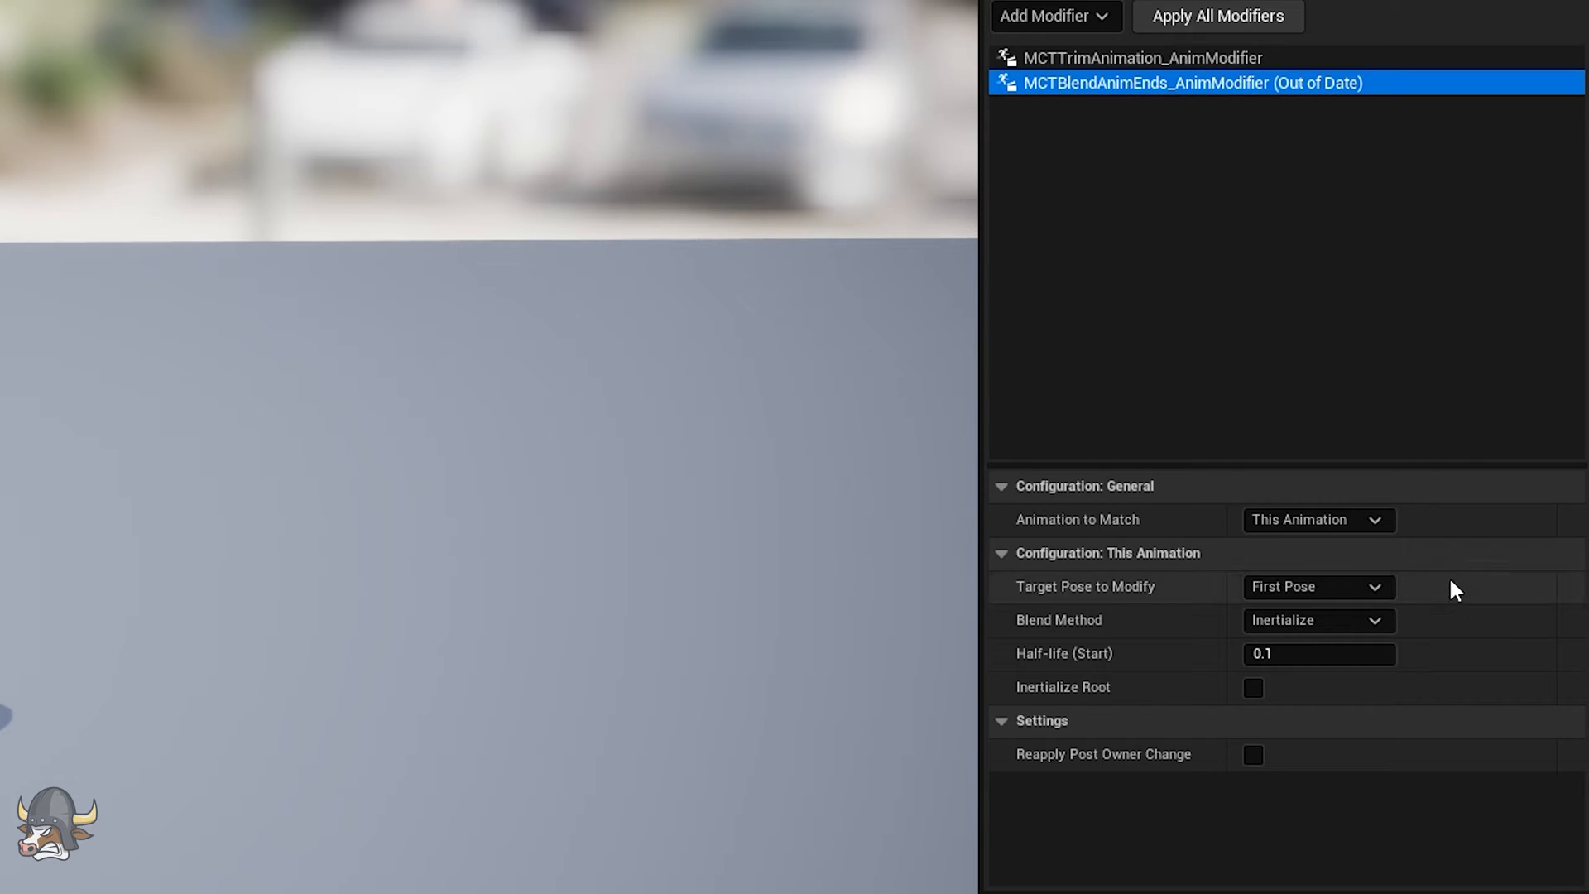
left_click(1317, 586)
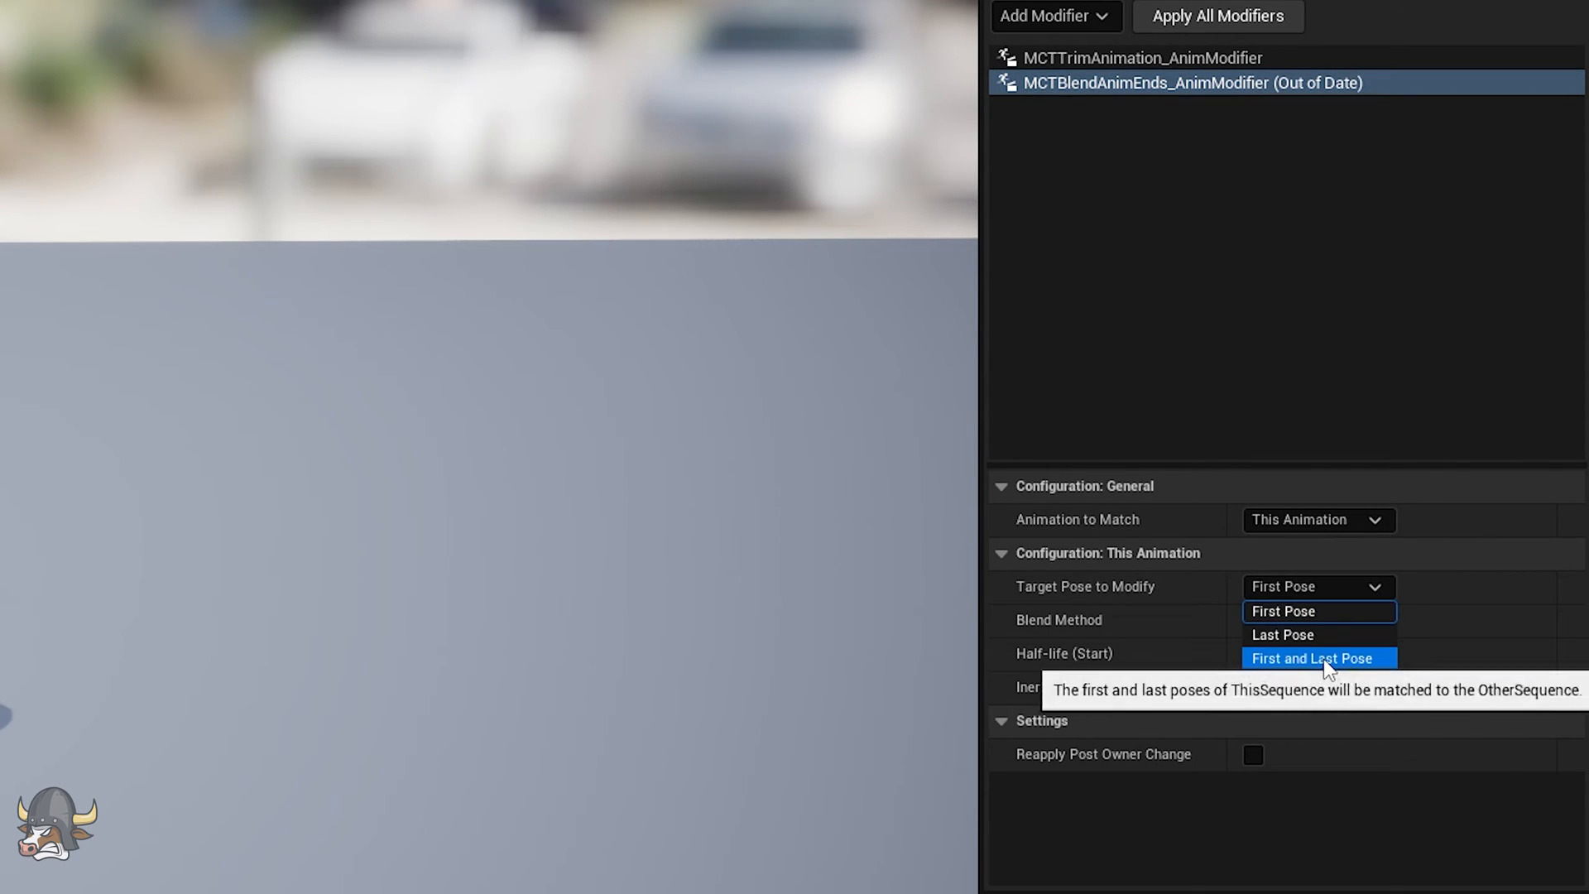
left_click(1317, 657)
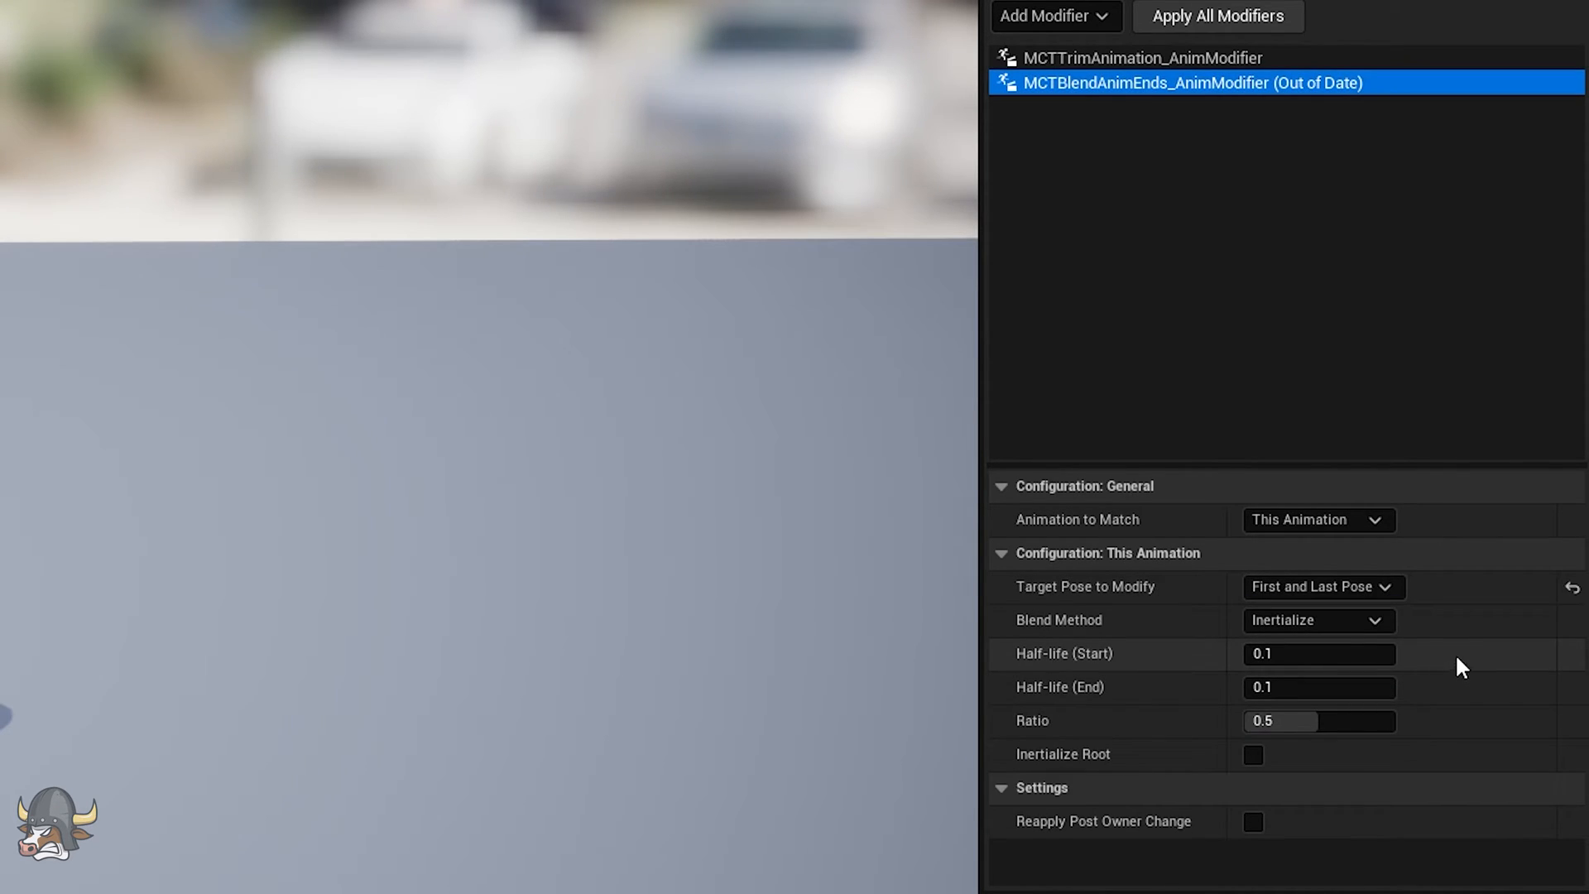
left_click(1317, 619)
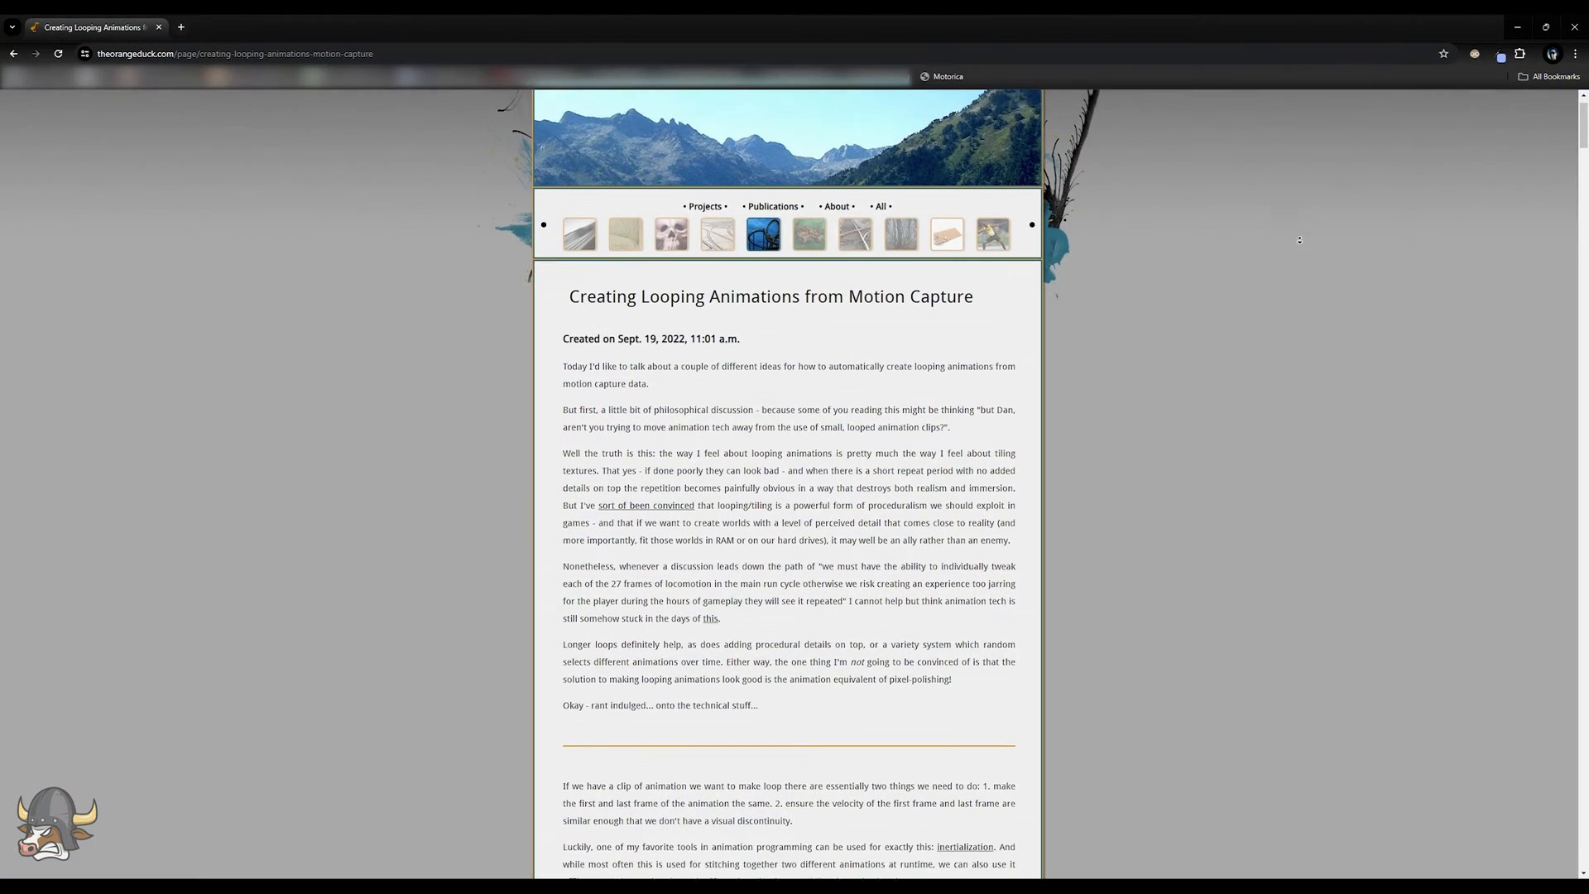
scroll("down", 3)
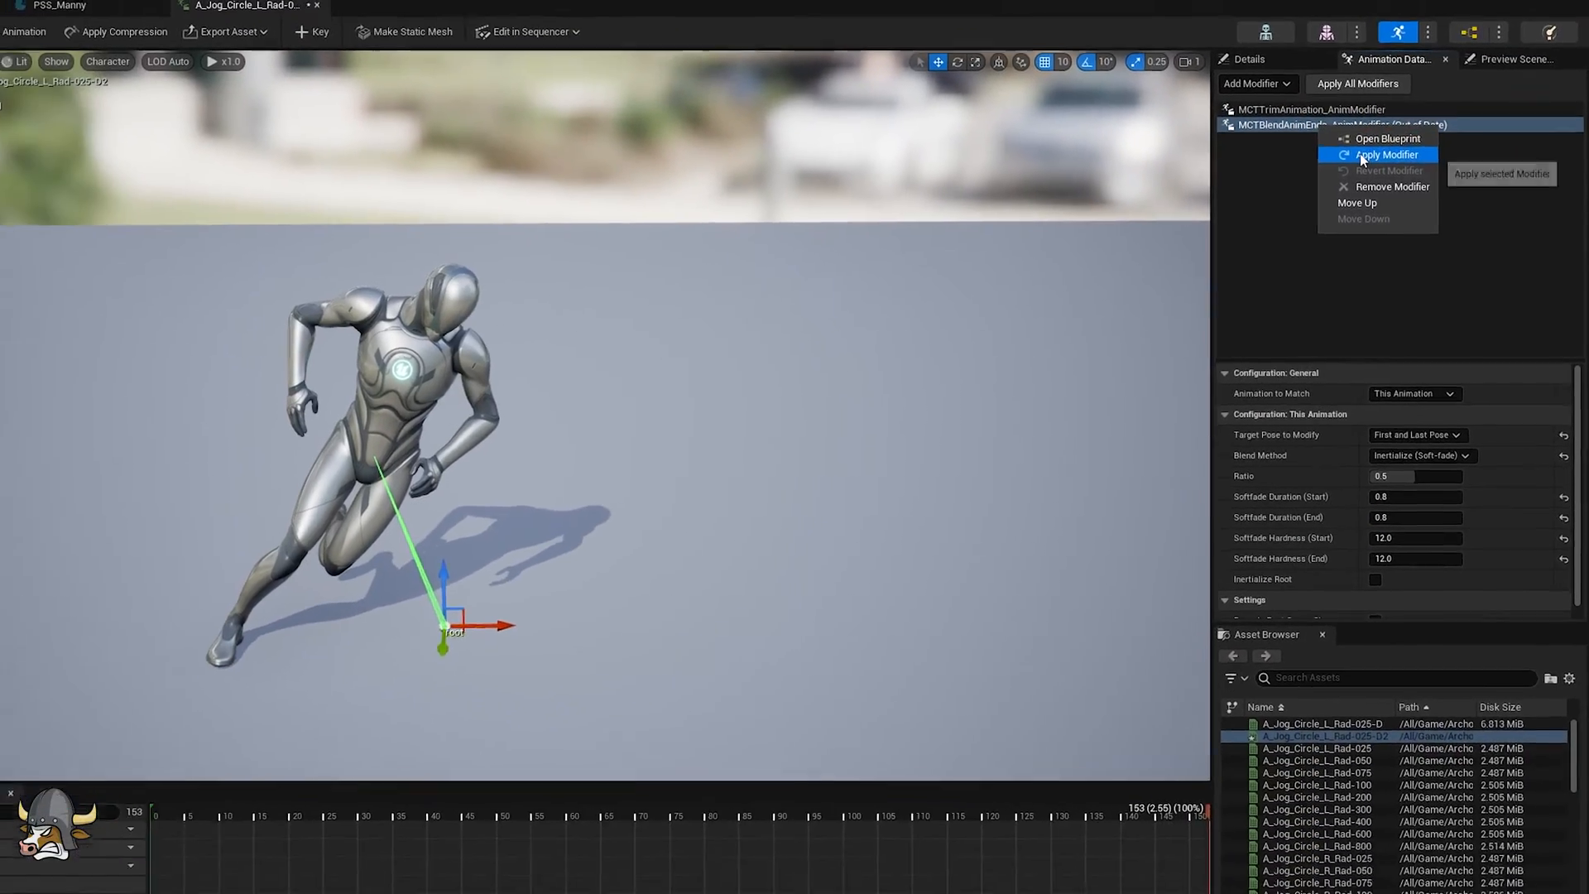
Apply MCTBlendAnimEnds and return the clip to its first frame before adding MCTModifyRoot
left_click(1385, 154)
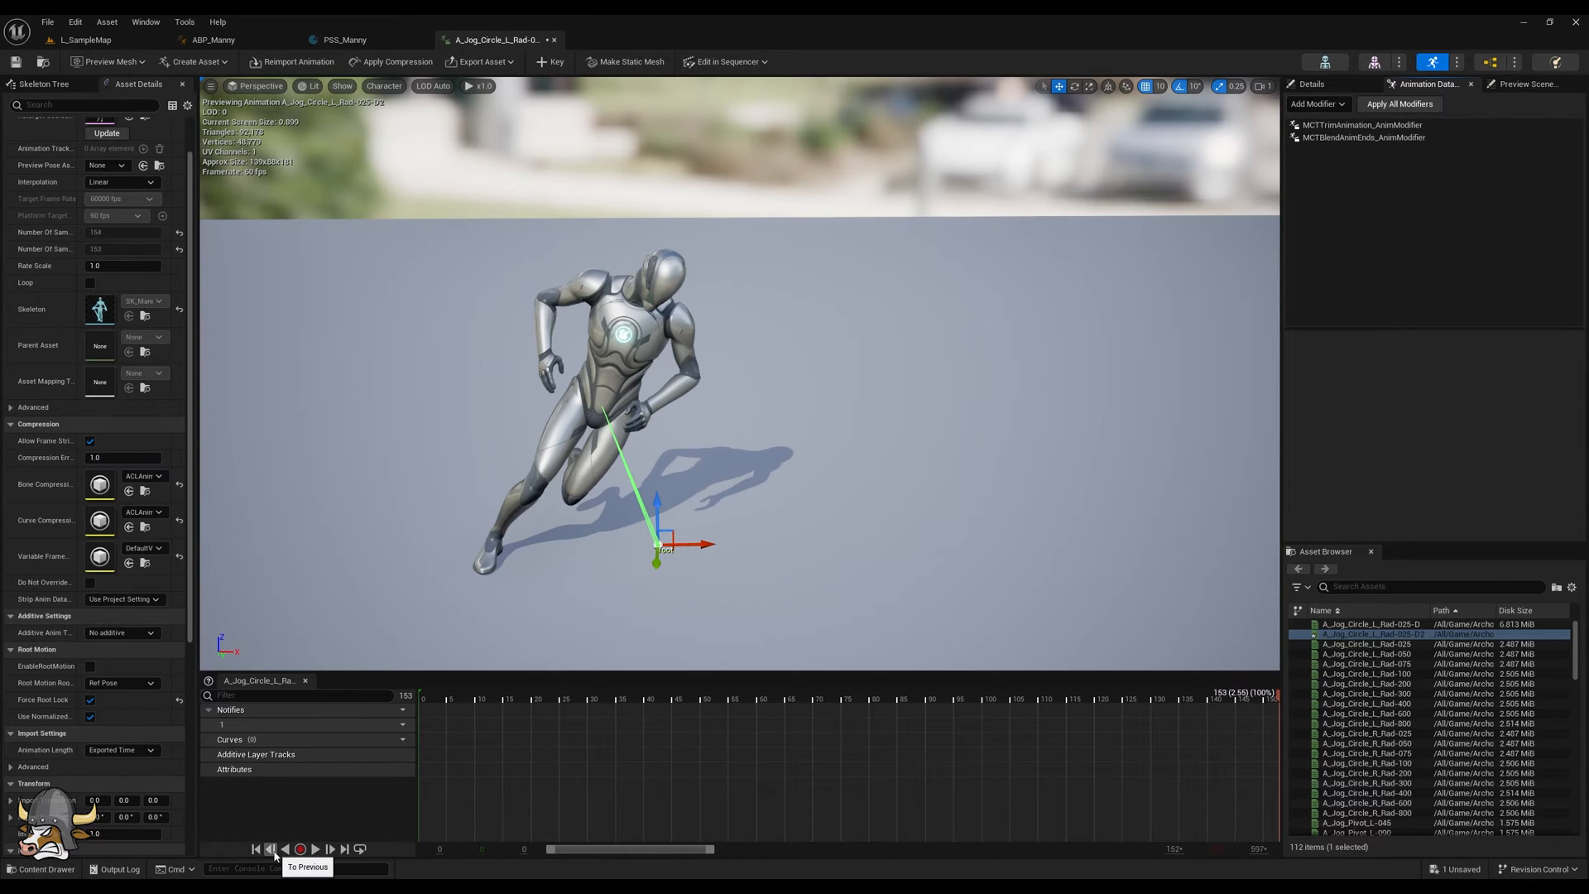
left_click(270, 849)
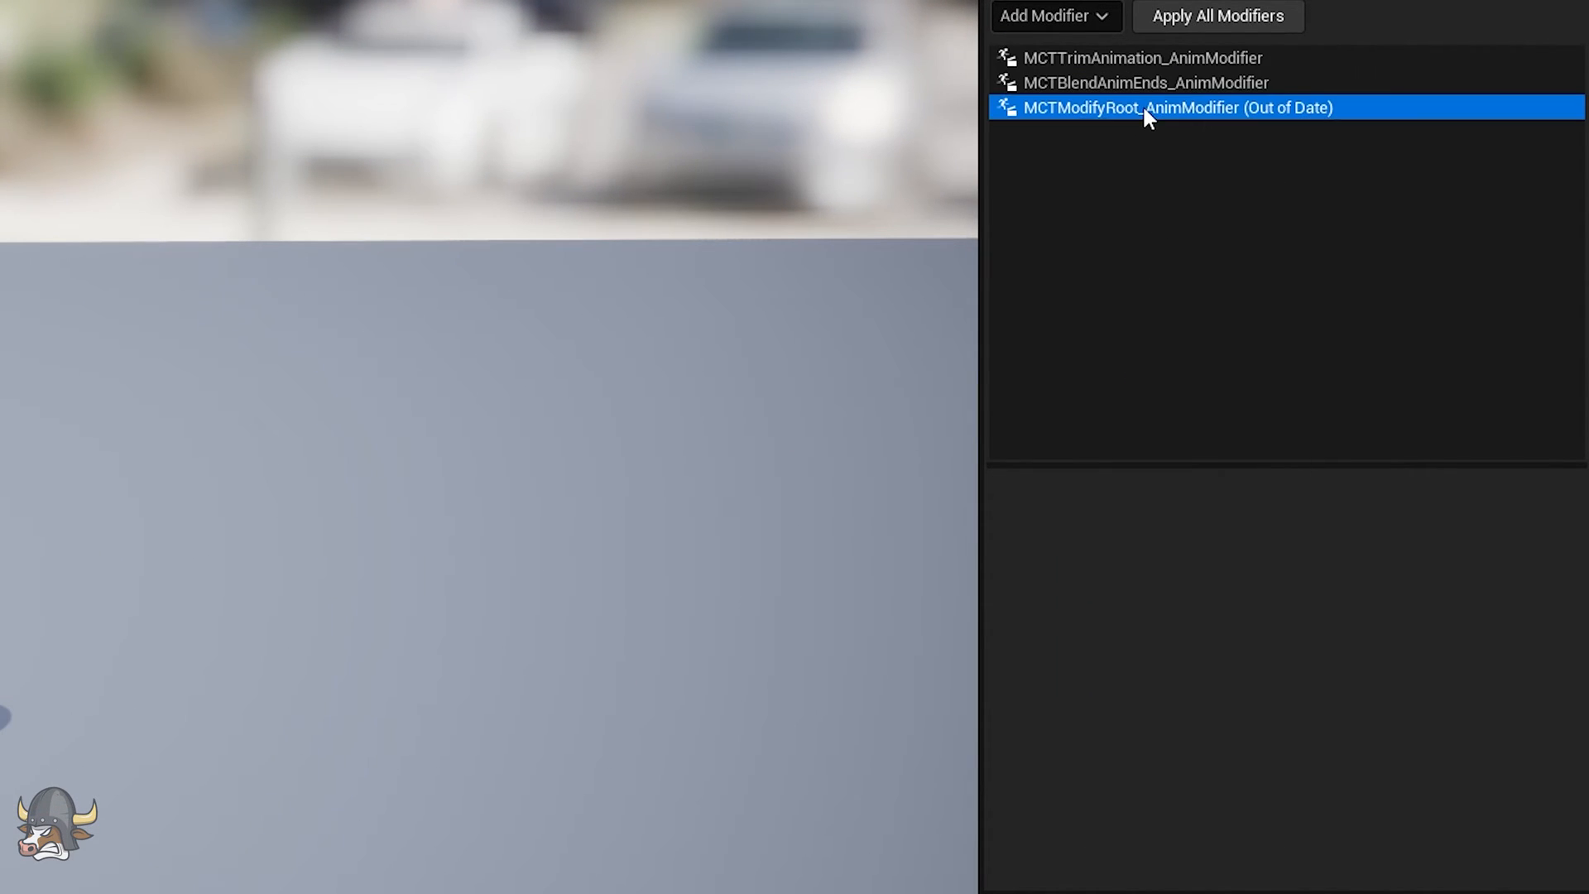
Apply MCTModifyRoot, then apply MCTModifyIK with its IK-to-FK bone map and play the clip
left_click(1177, 107)
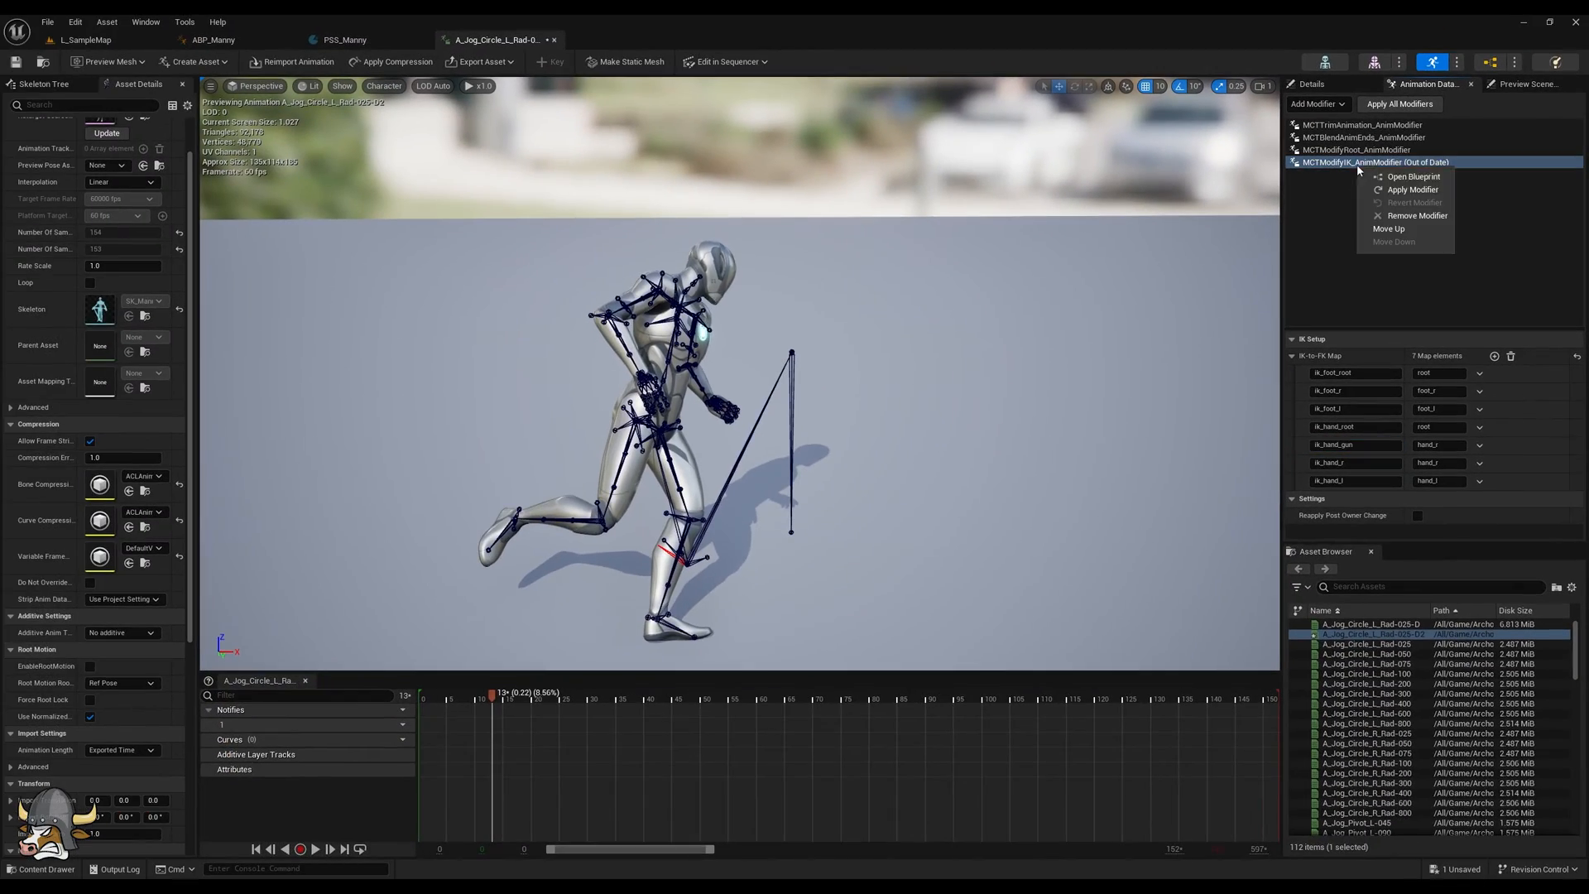
left_click(315, 847)
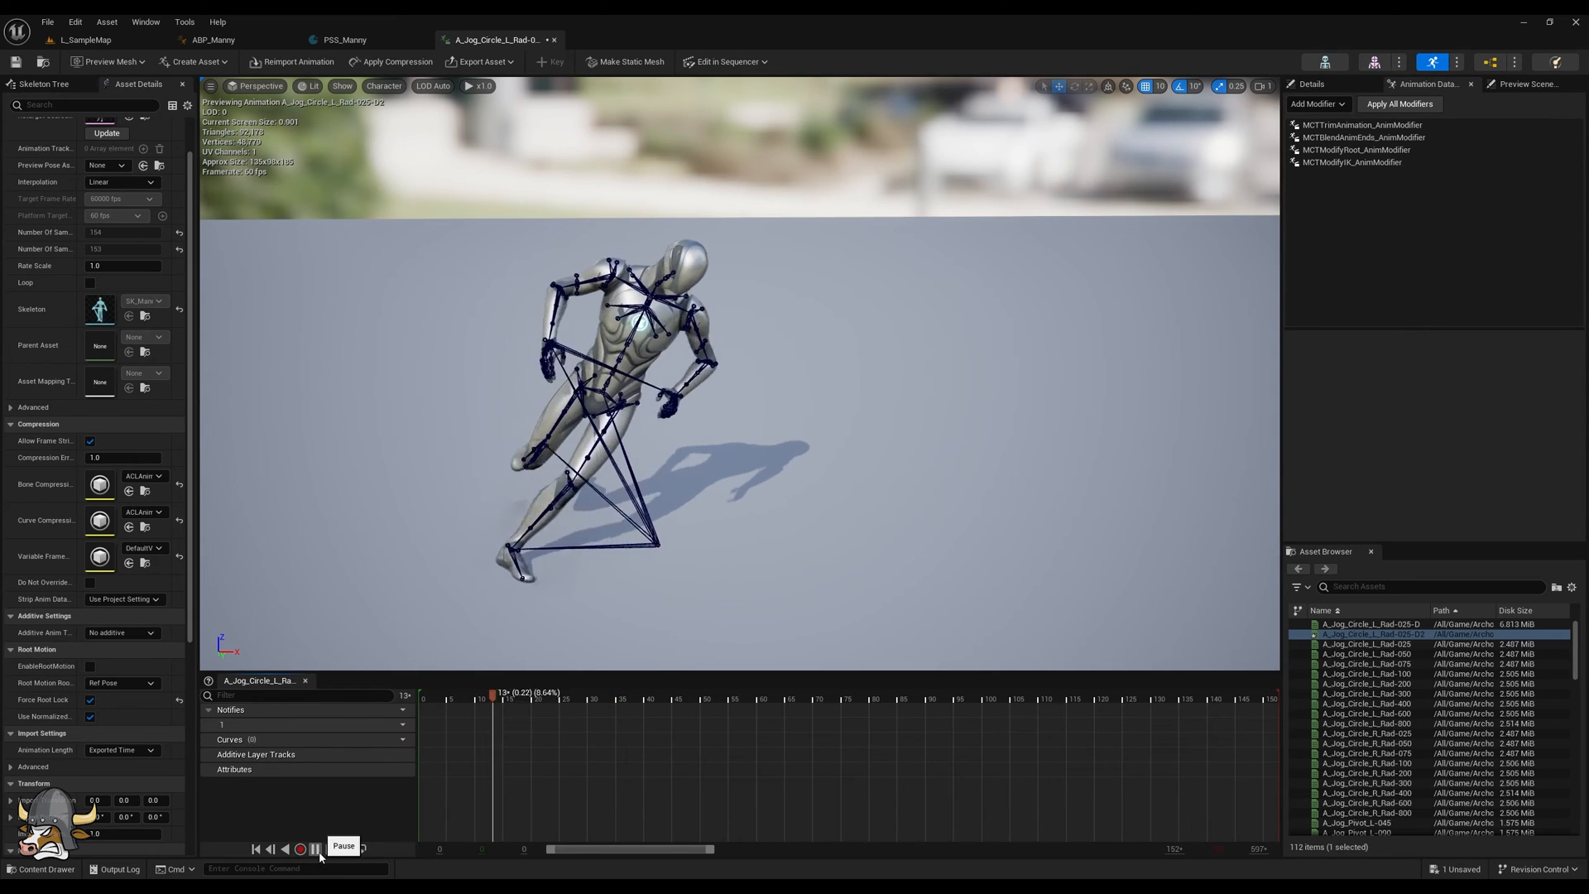